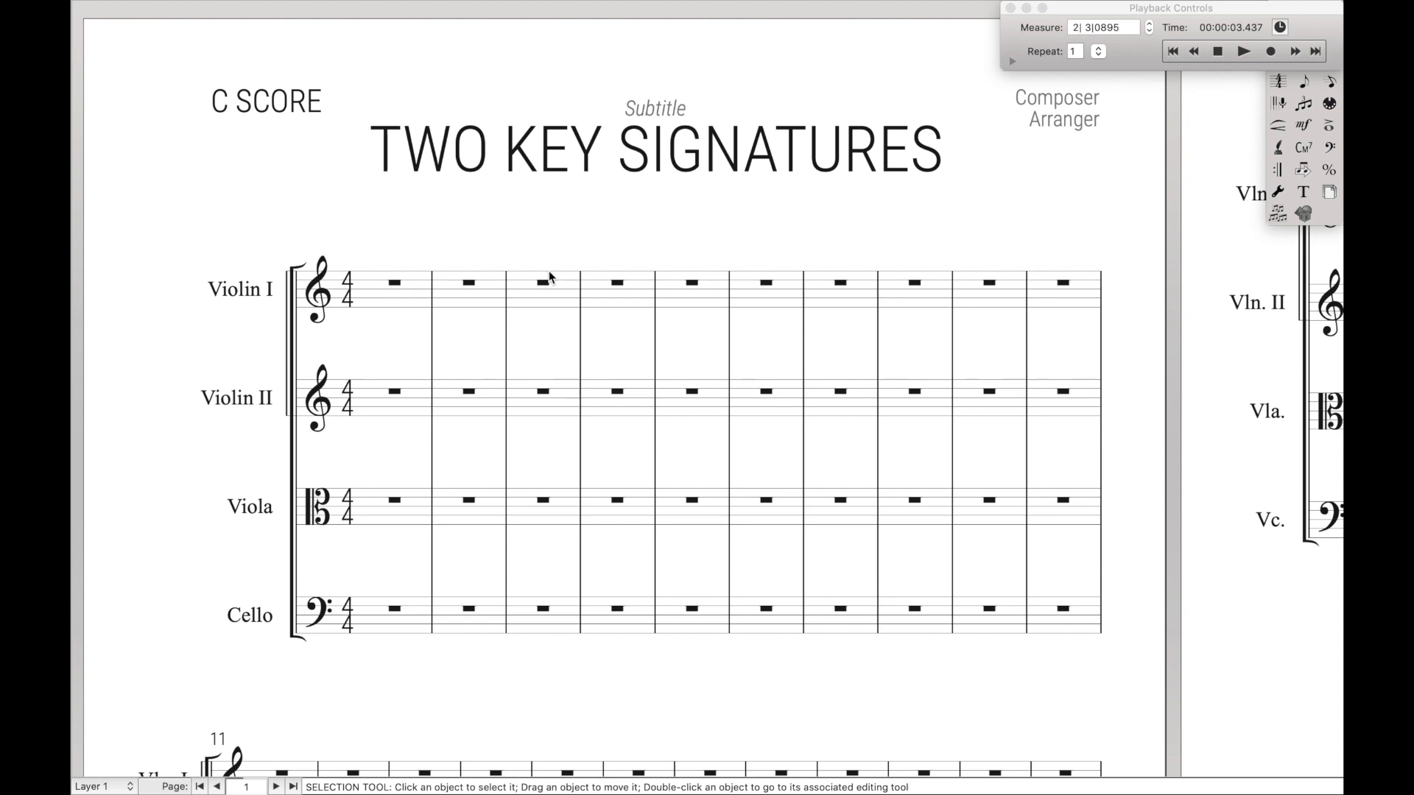
mouse_move(351, 317)
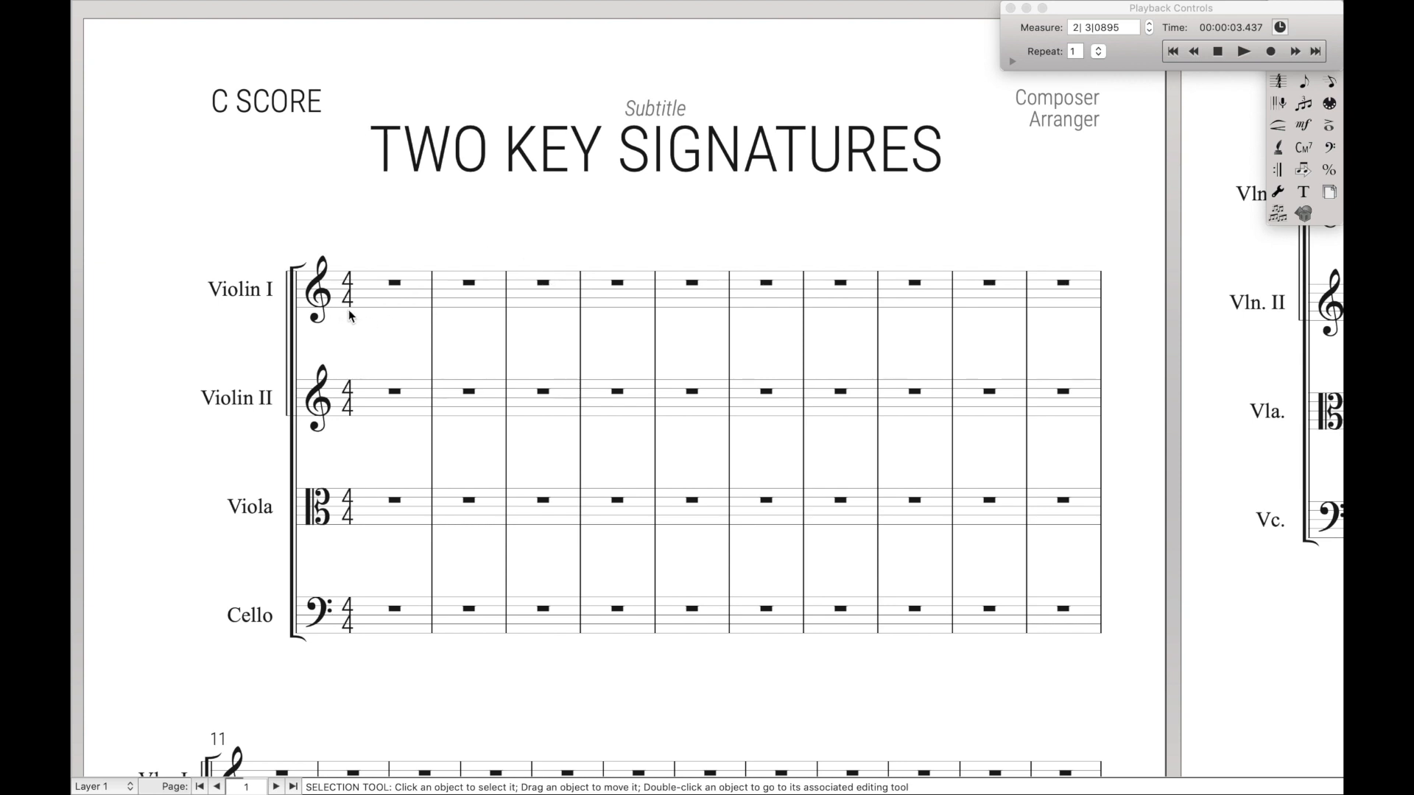
mouse_move(354, 397)
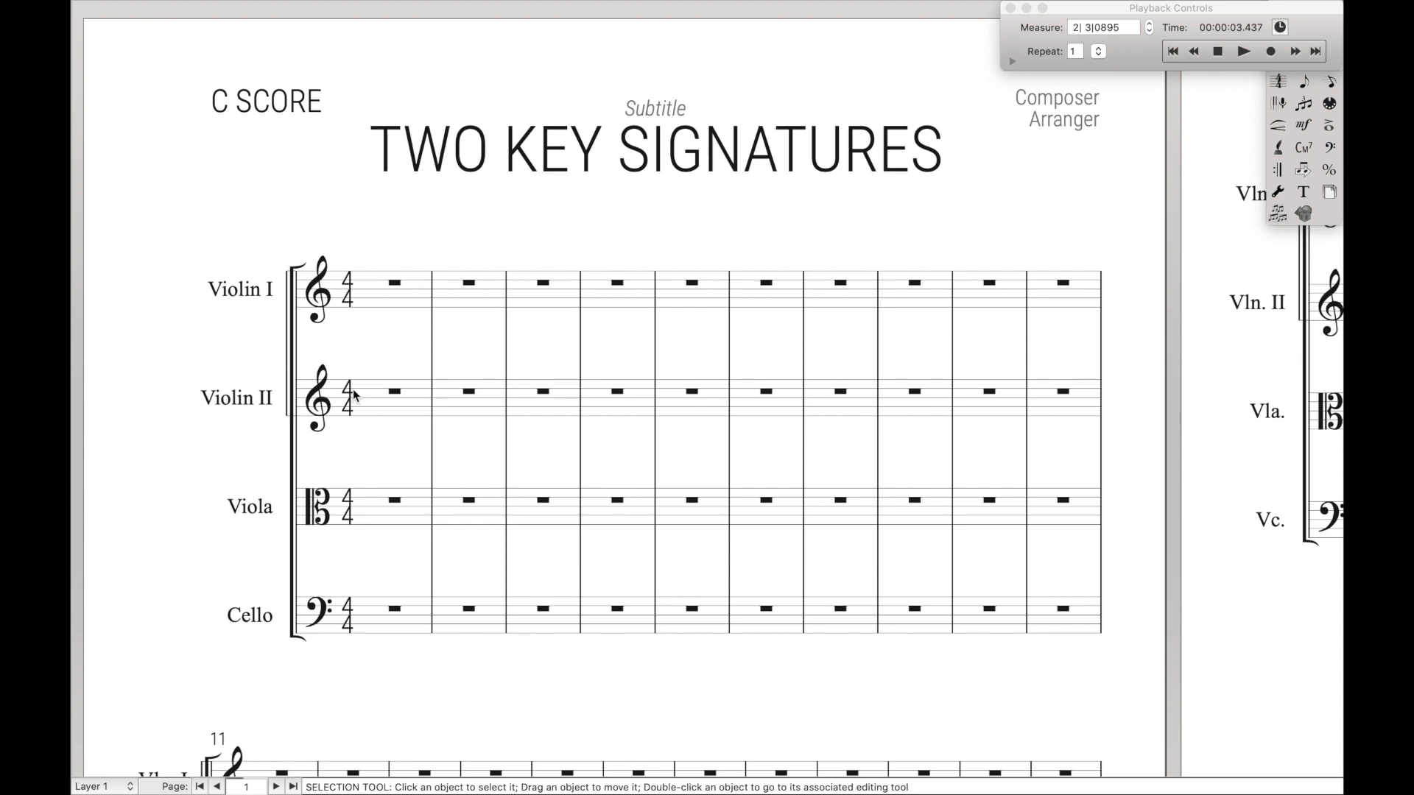
mouse_move(539, 210)
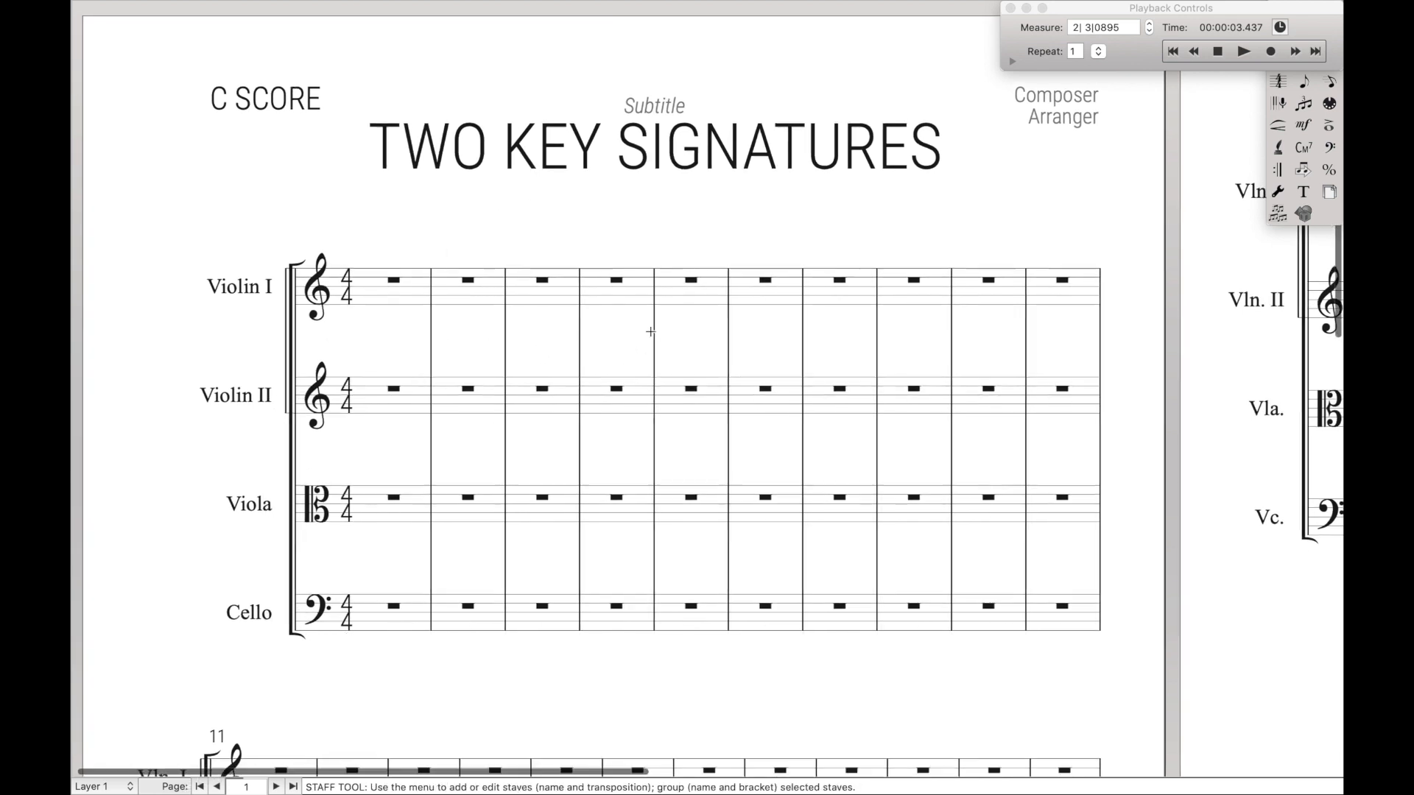
Enable Independent Elements: Key Signature in the Violin I staff attributes
left_click(388, 280)
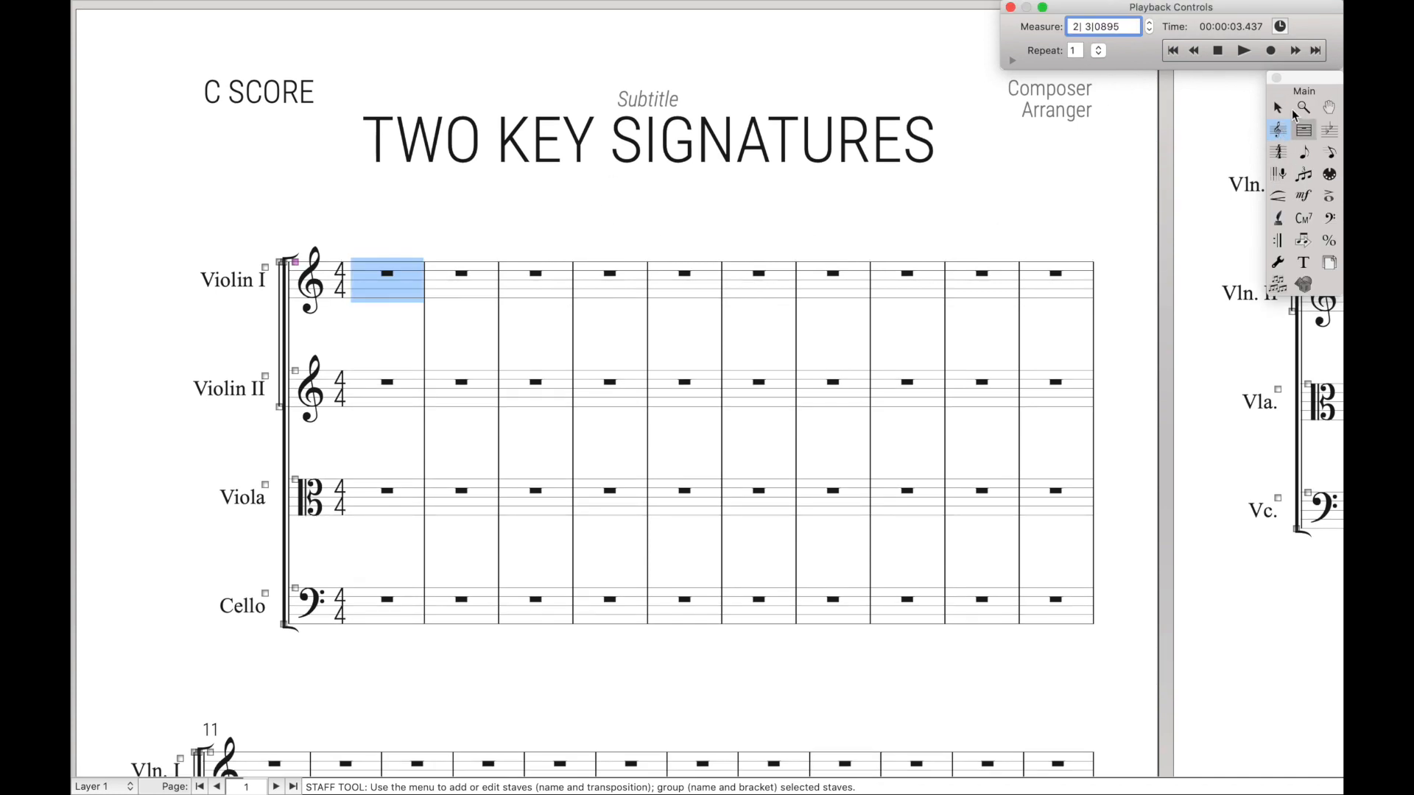
mouse_move(377, 282)
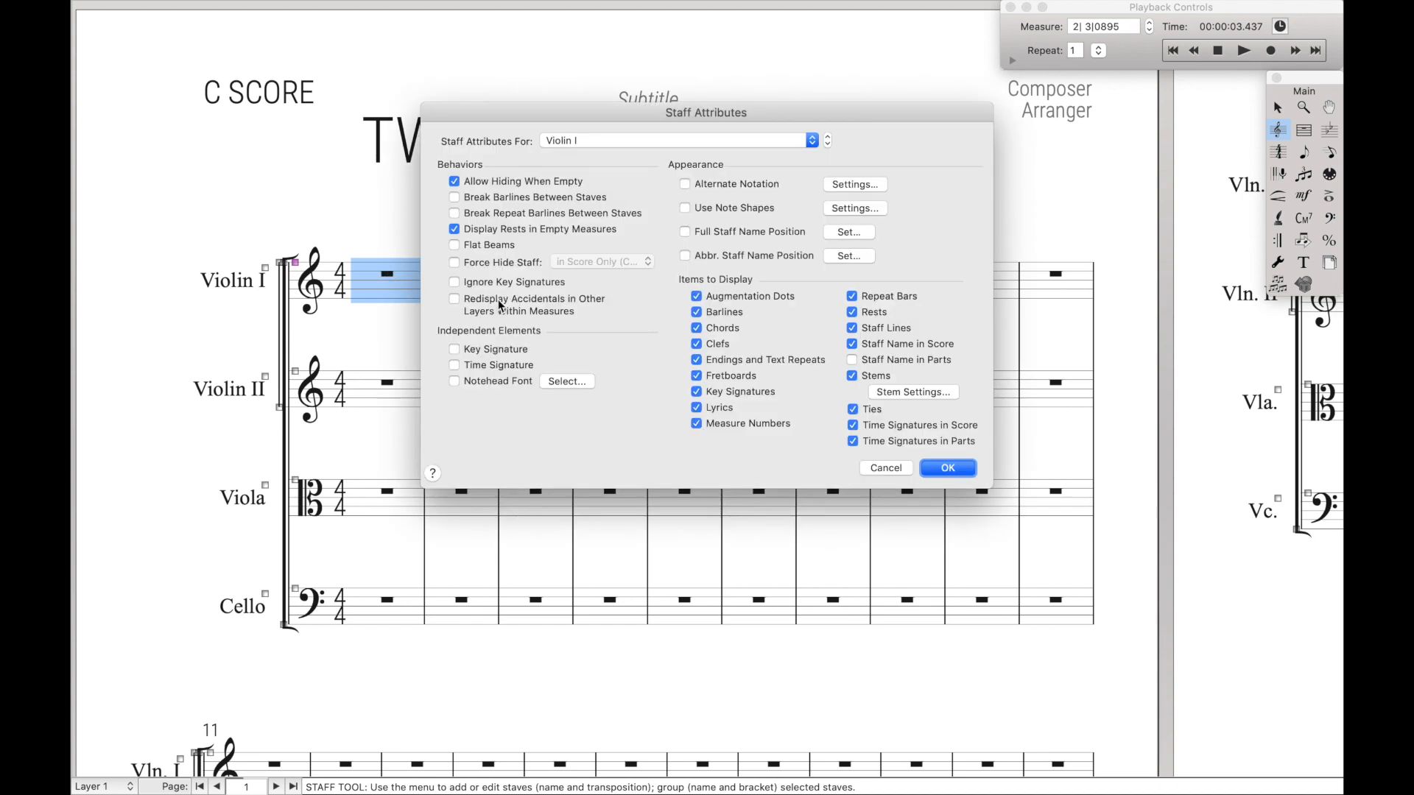
mouse_move(451, 345)
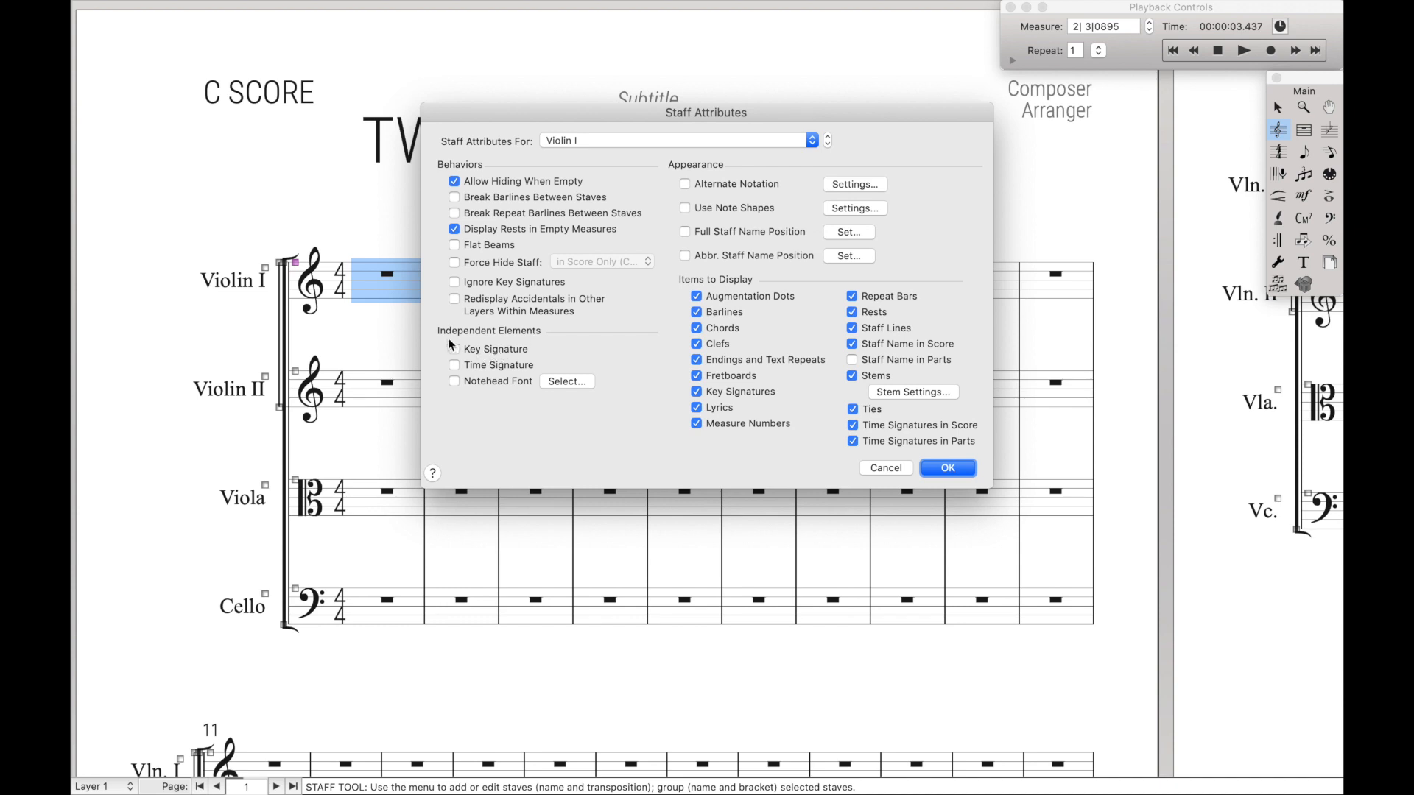
left_click(454, 350)
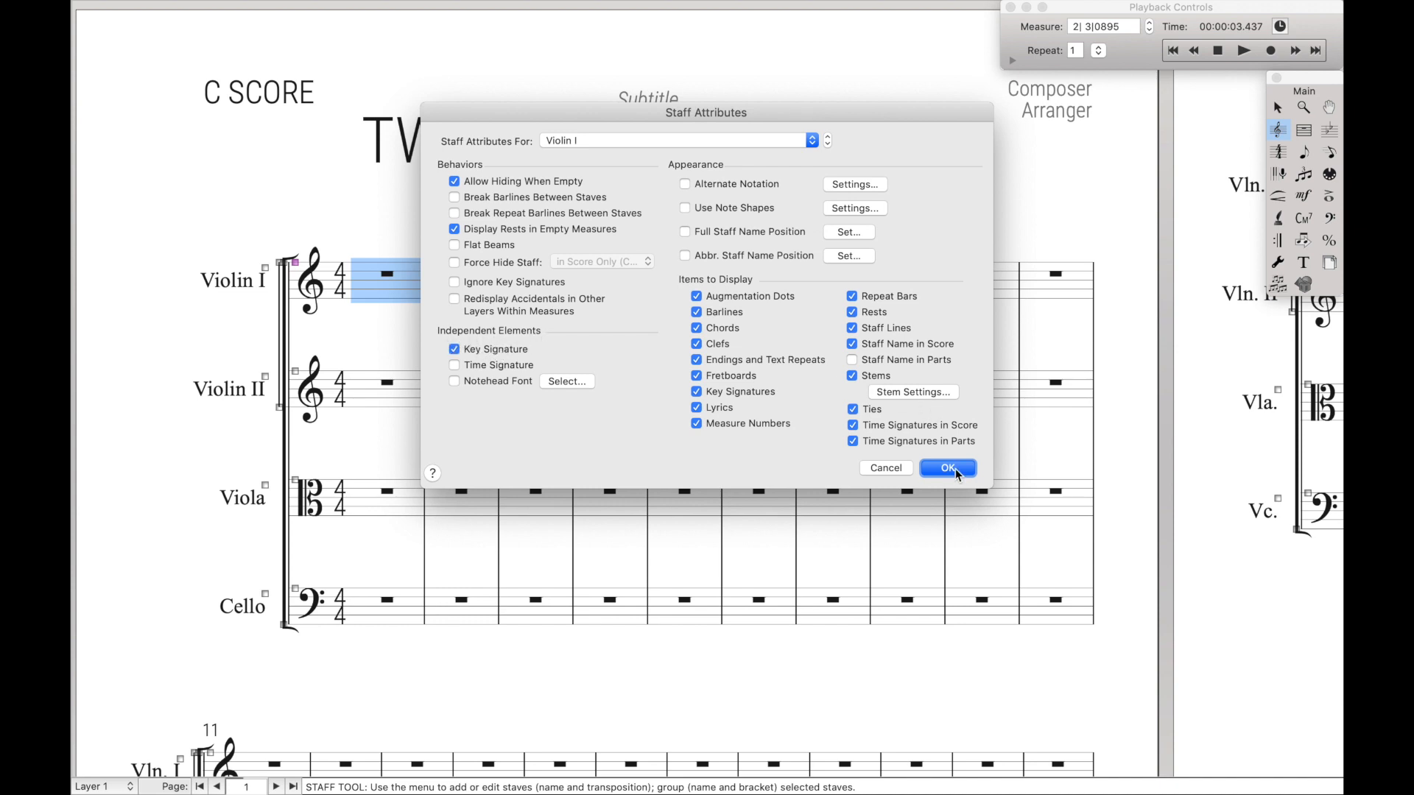
left_click(947, 468)
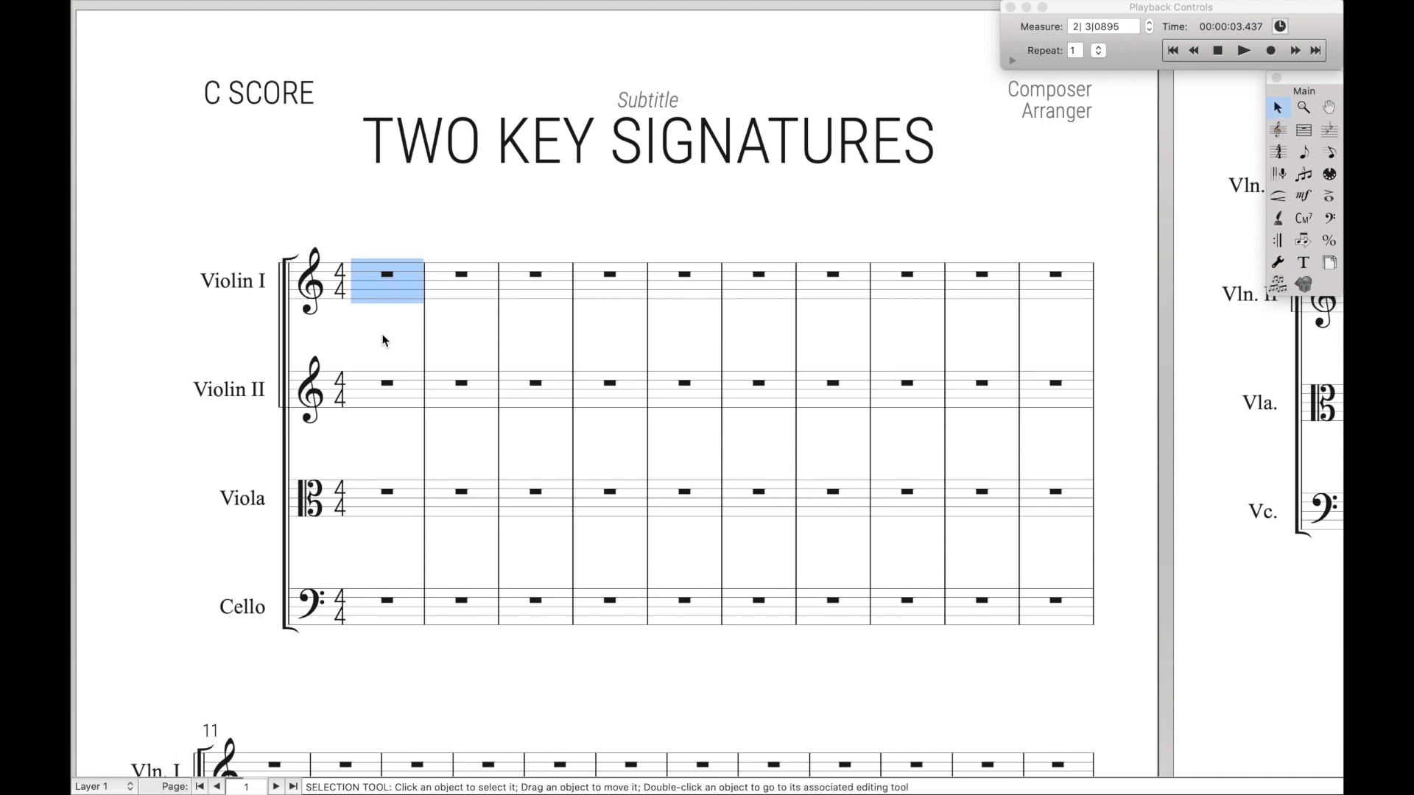
mouse_move(378, 290)
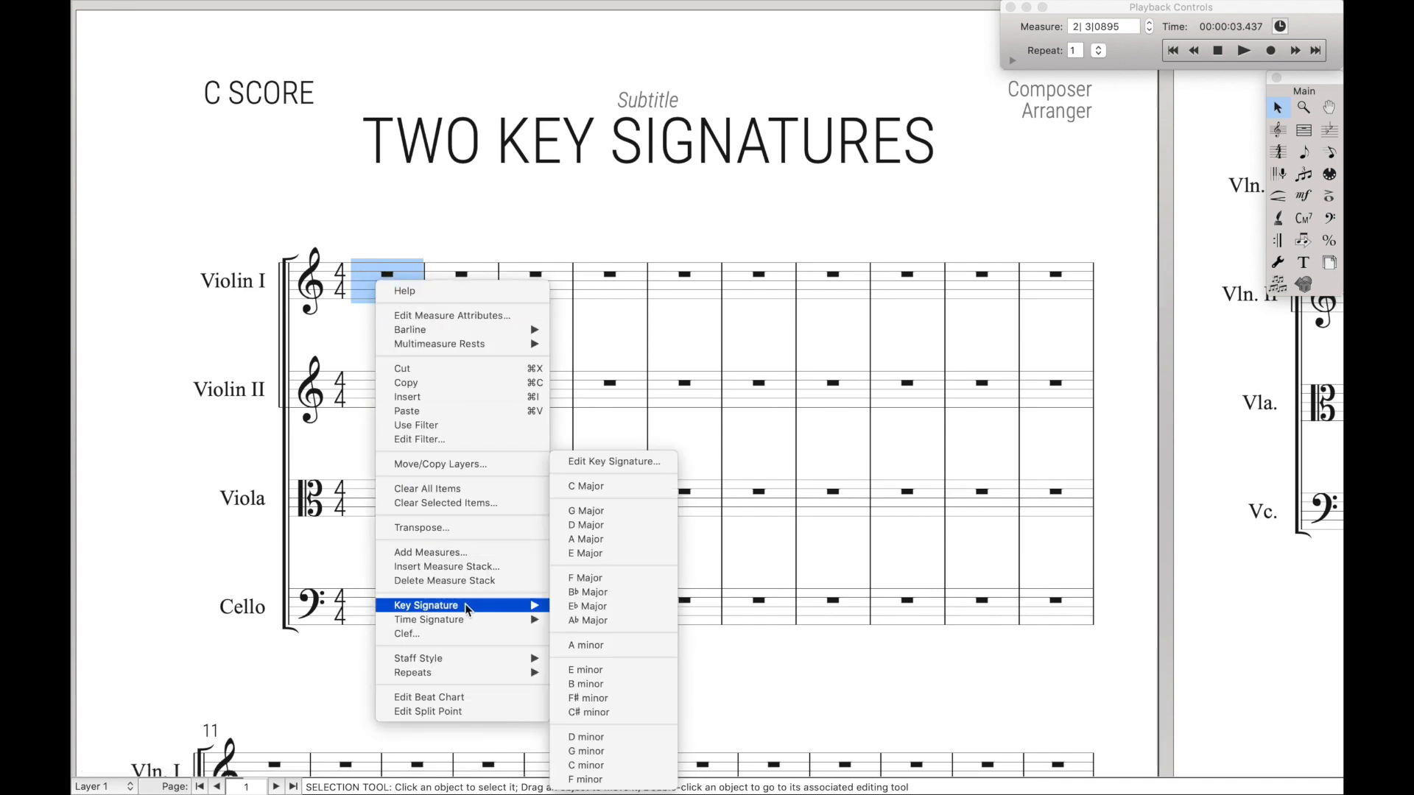
mouse_move(587, 592)
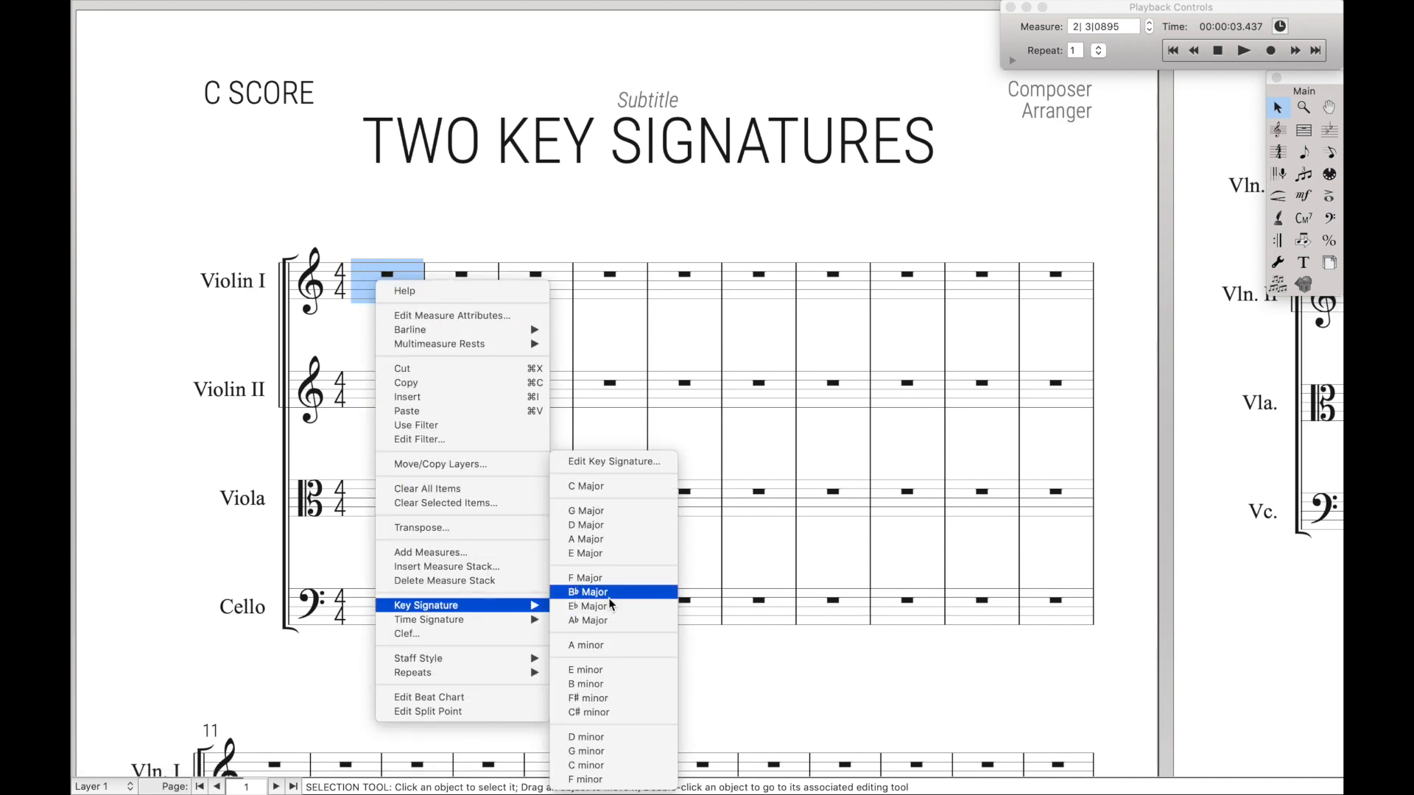
Give Violin I measure 1 a B♭ major key signature
left_click(587, 591)
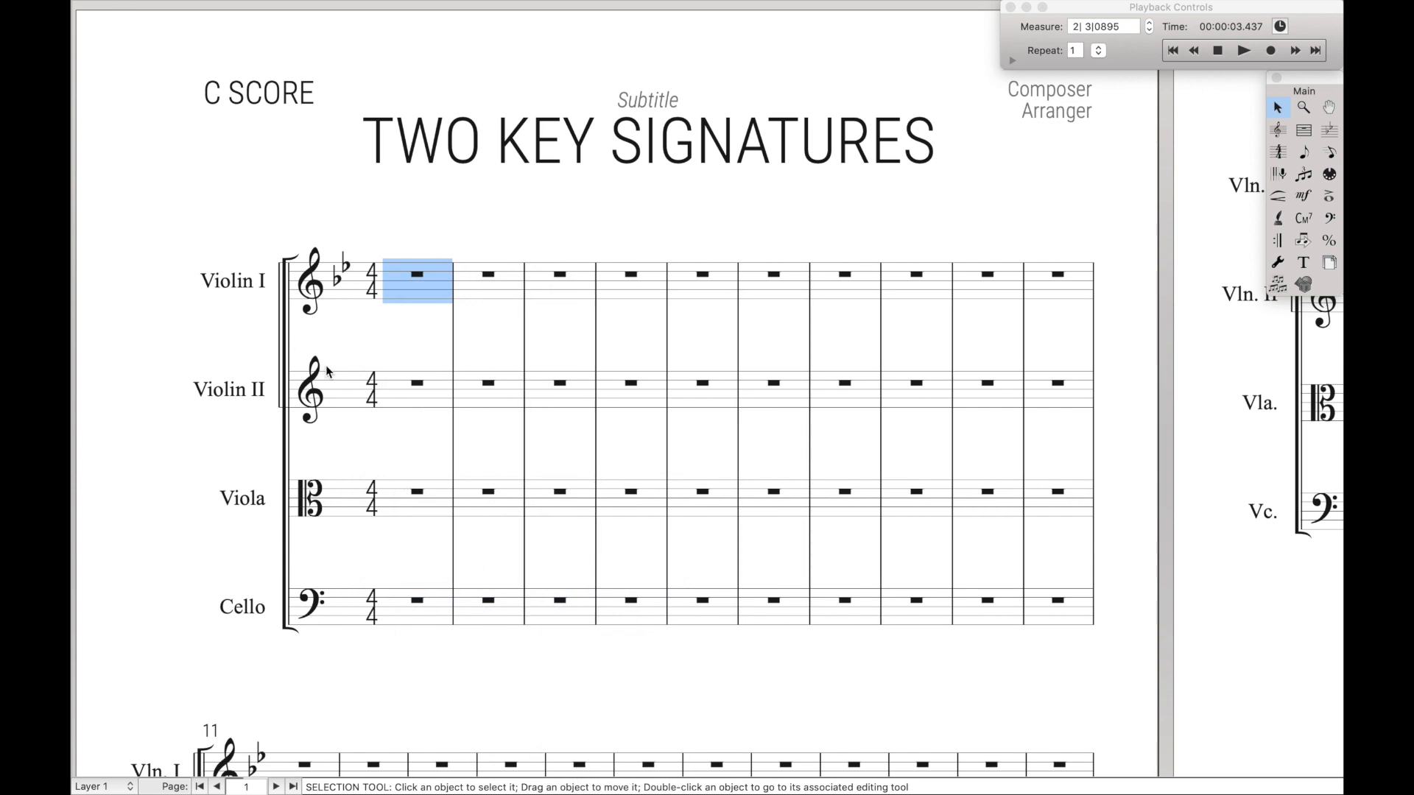
mouse_move(354, 412)
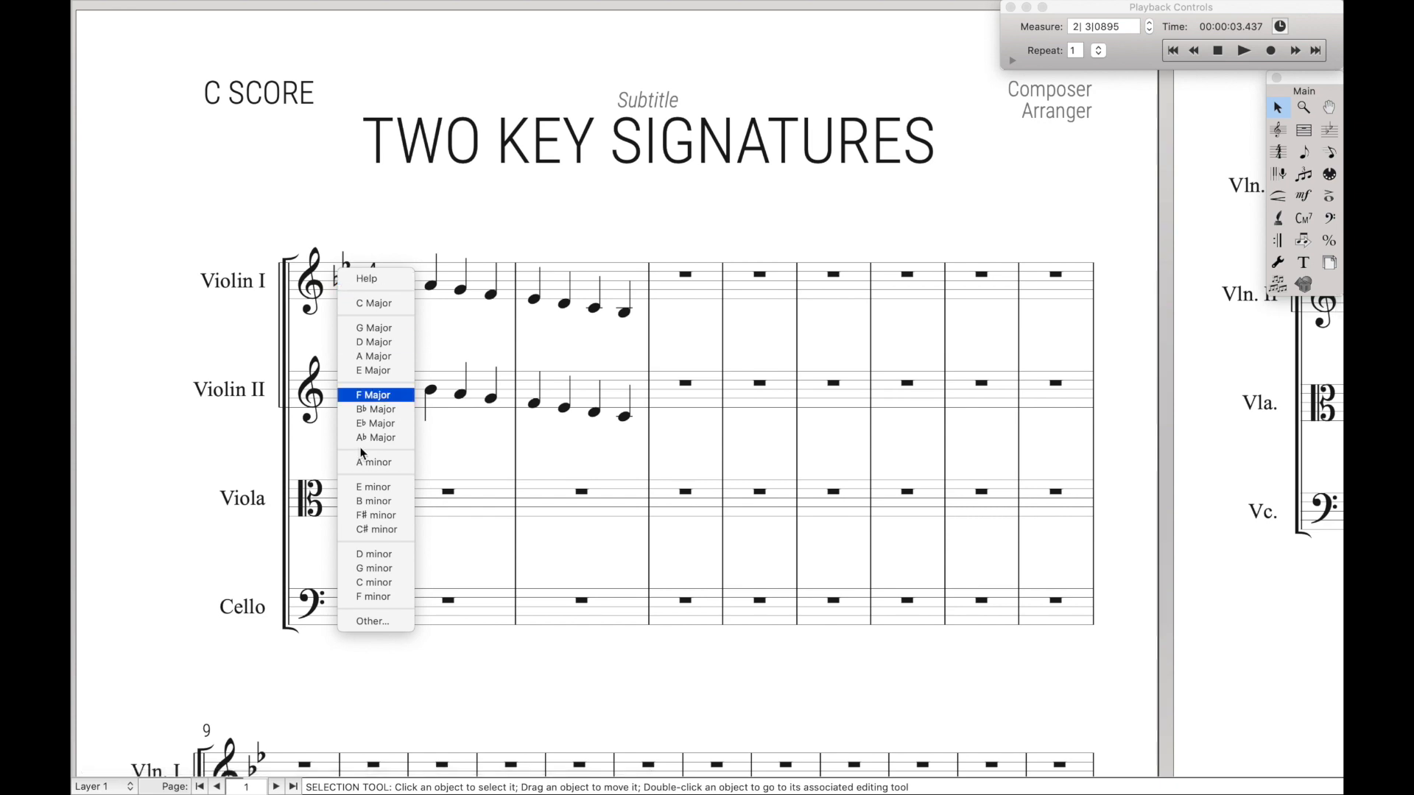
mouse_move(372, 621)
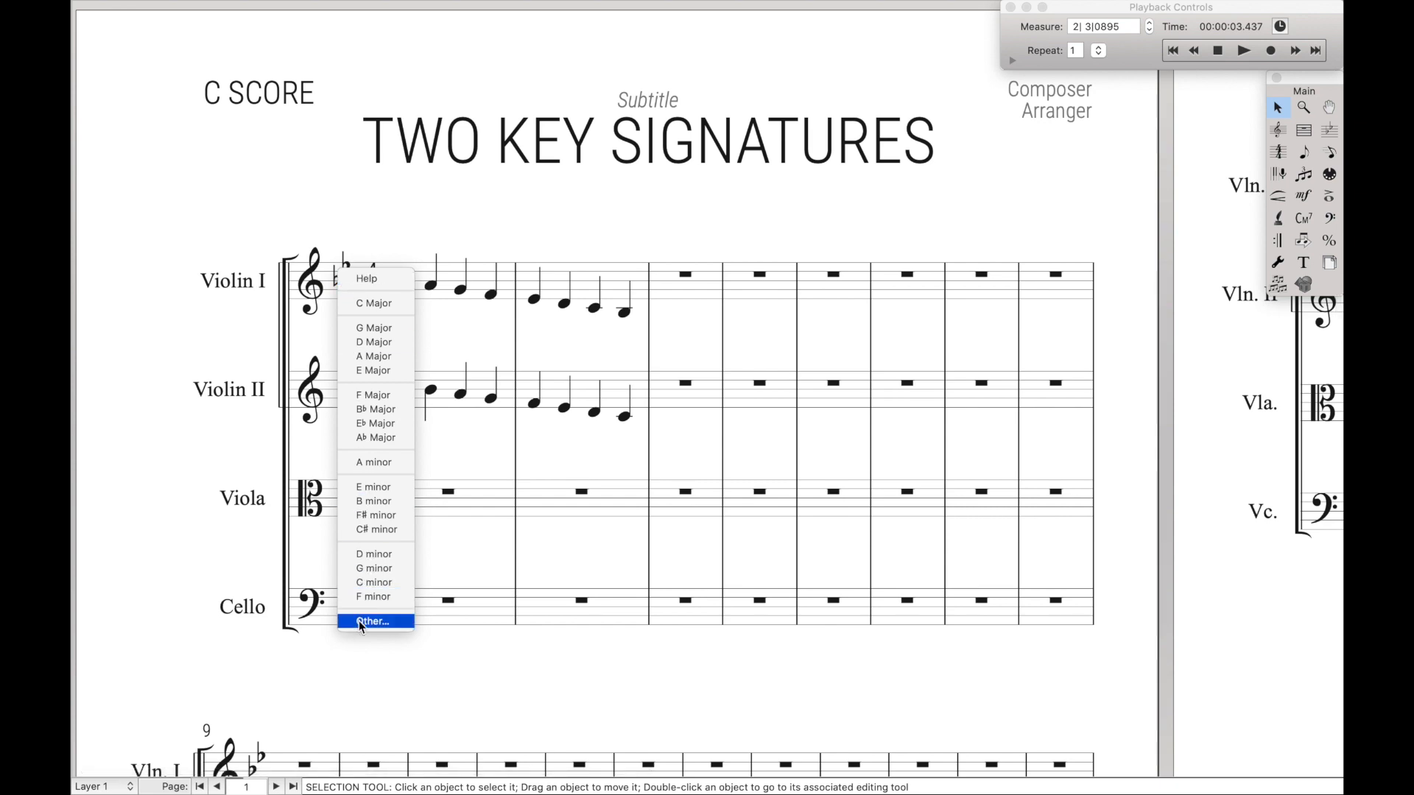
Hide Violin I's B♭ key signature and show all accidentals instead
left_click(371, 621)
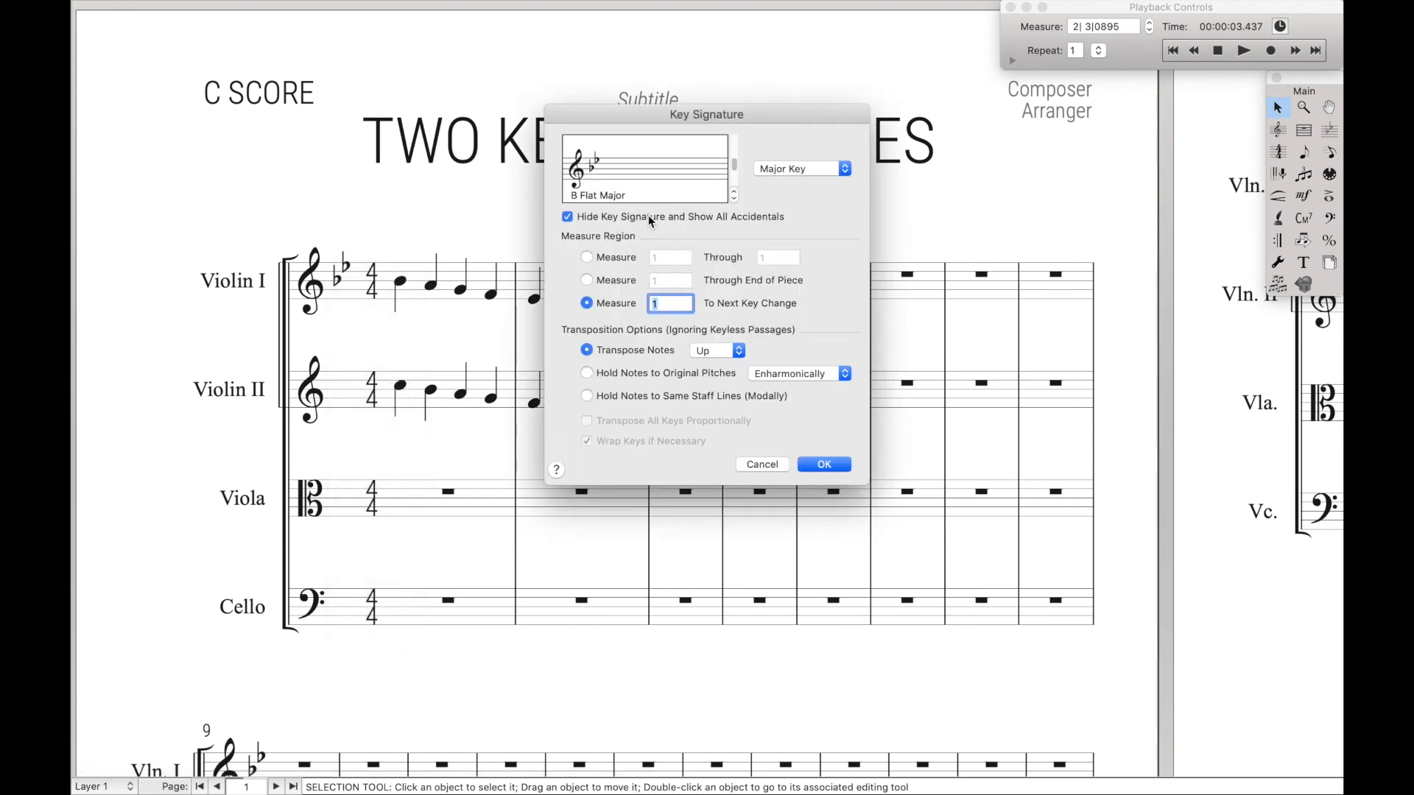
left_click(822, 464)
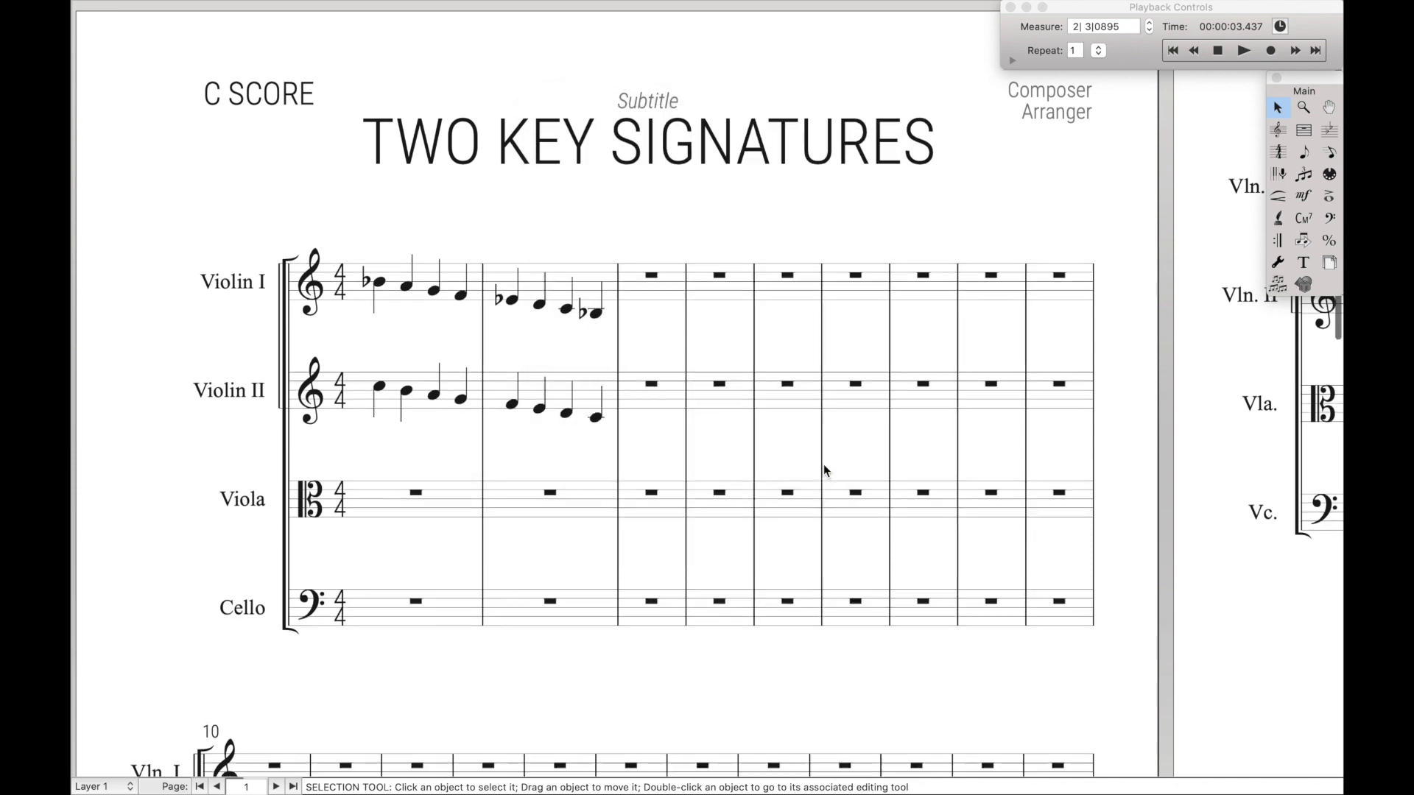
mouse_move(619, 315)
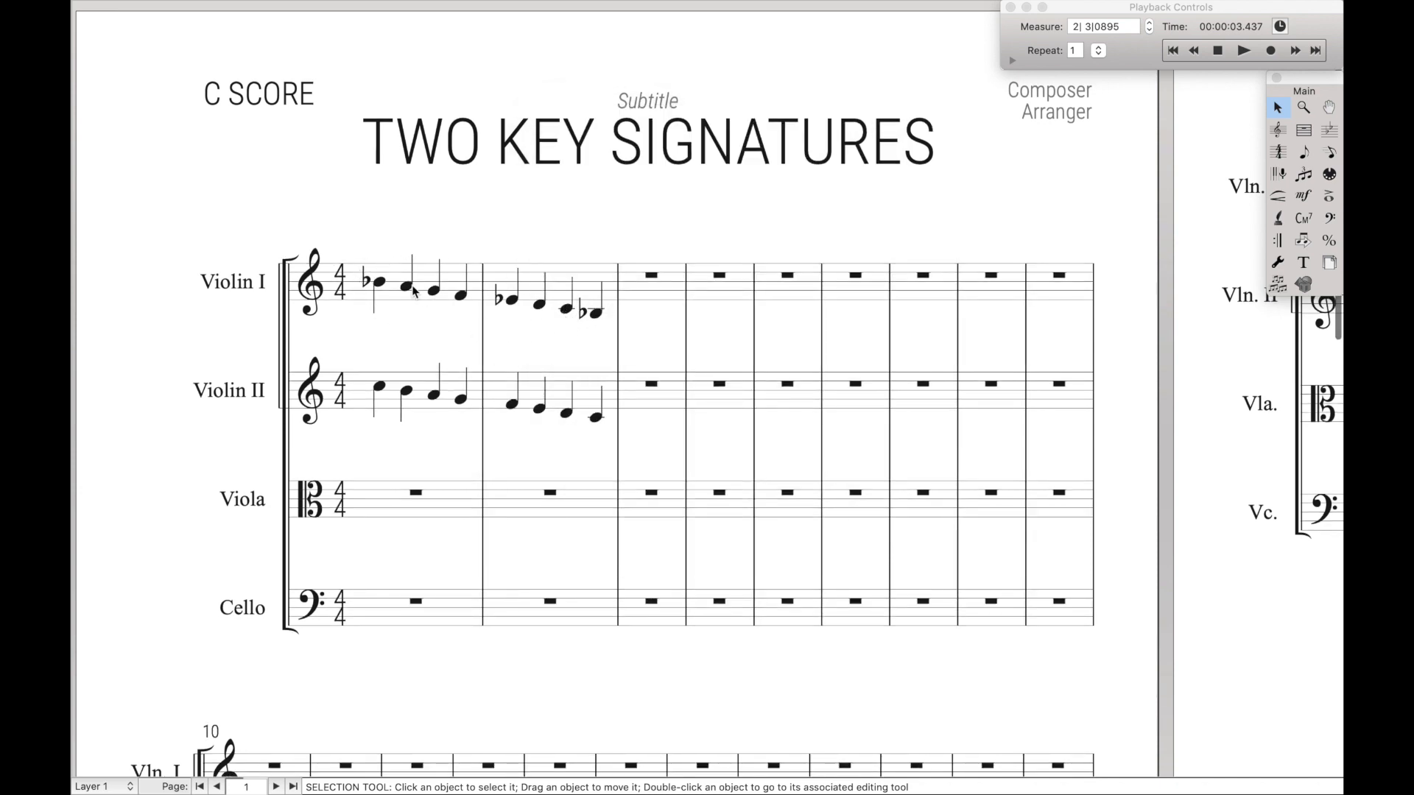
right_click(415, 275)
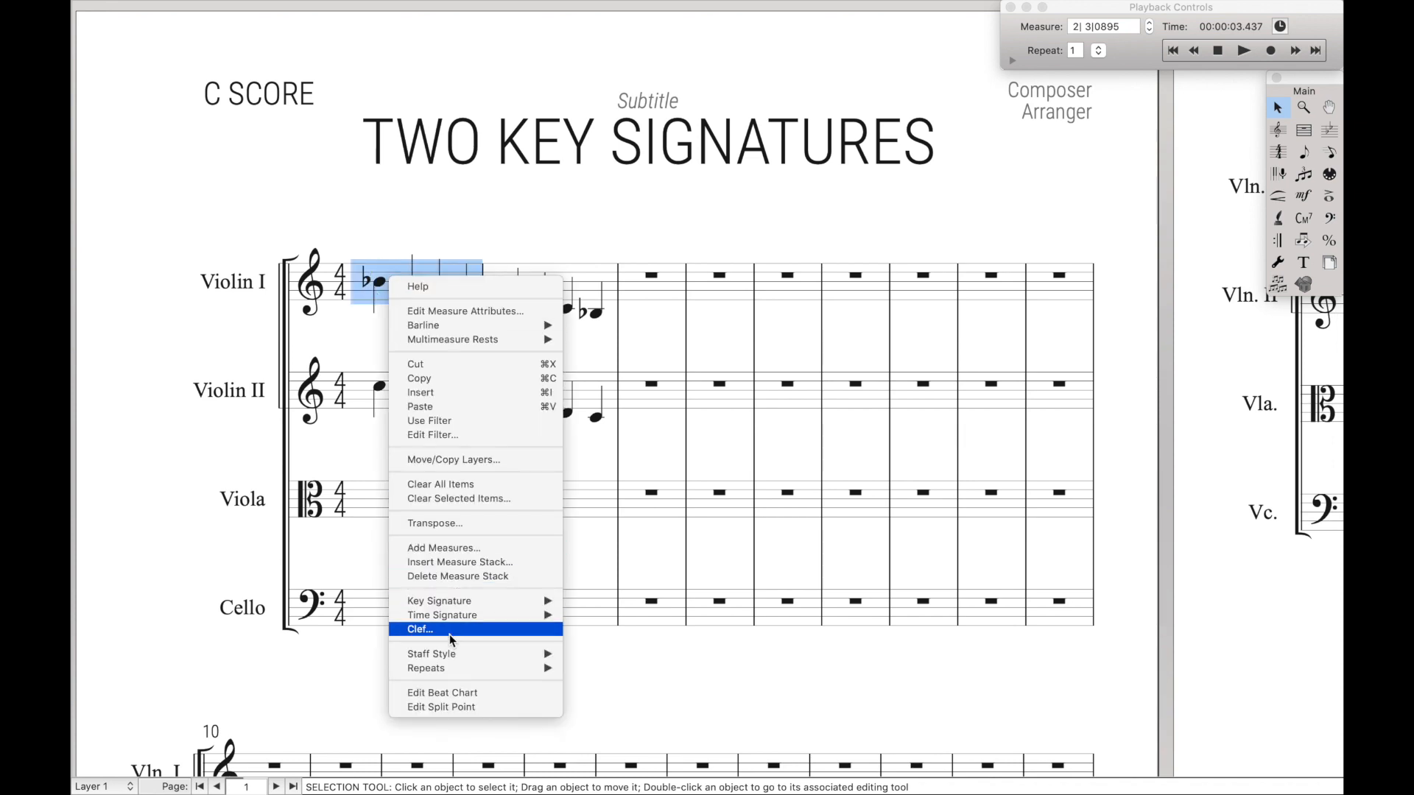
mouse_move(439, 601)
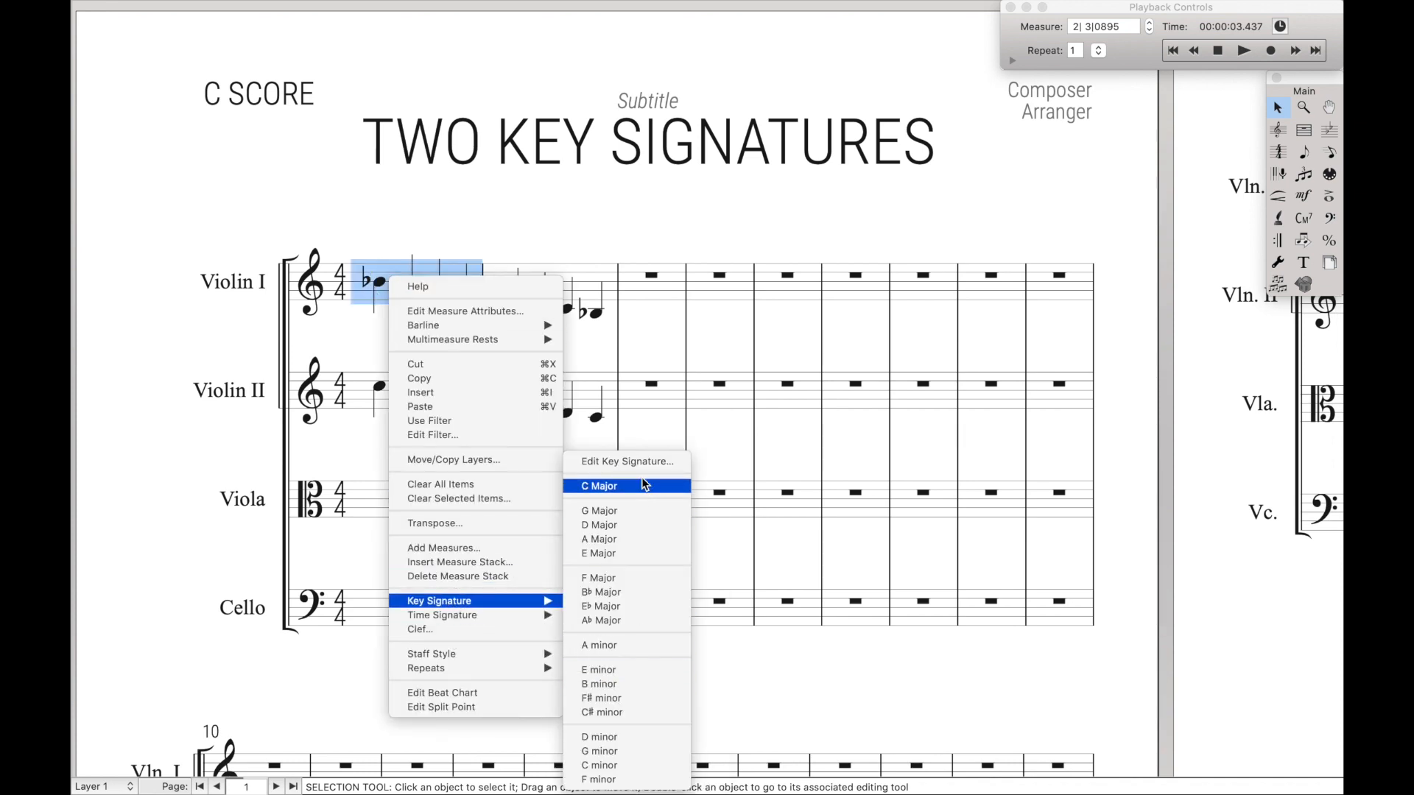
left_click(626, 461)
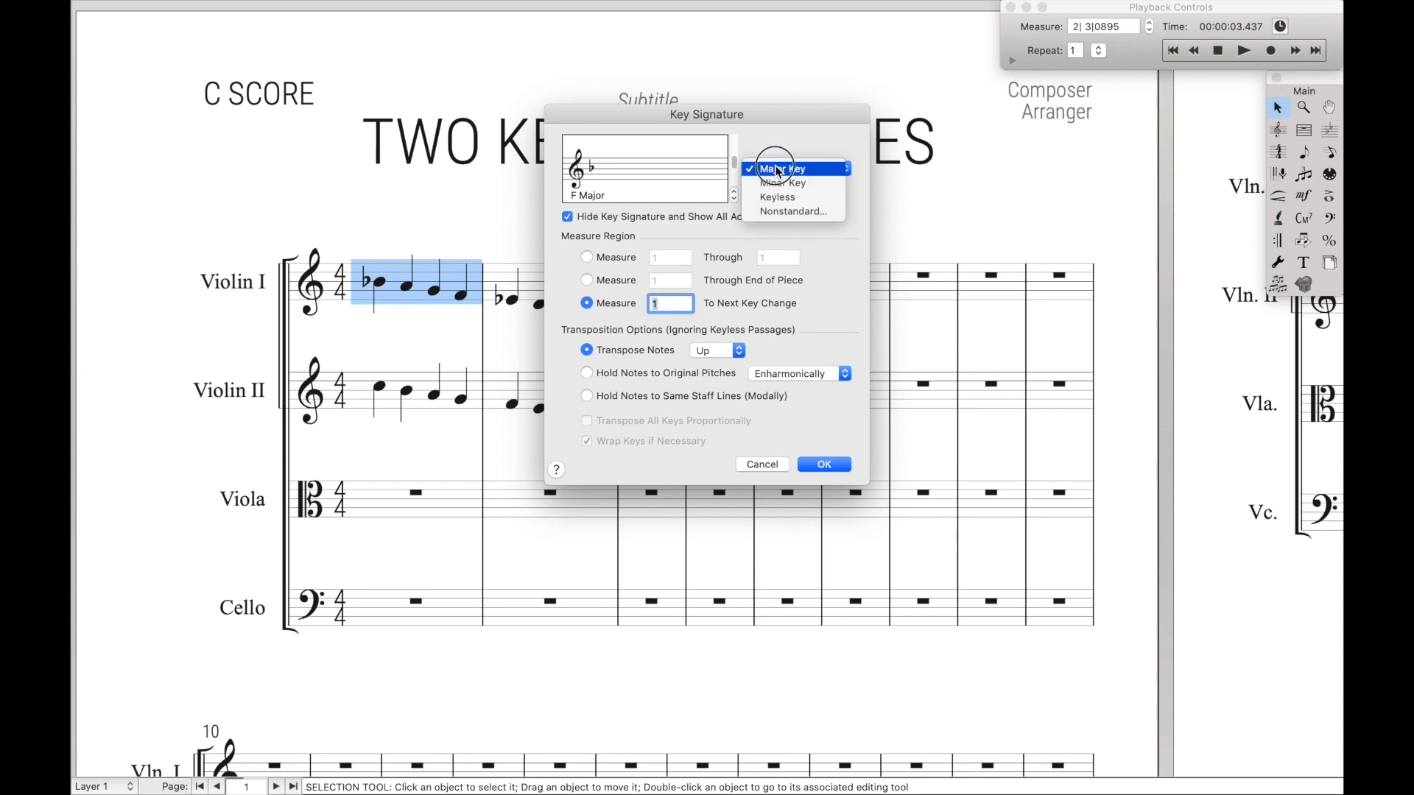
mouse_move(777, 197)
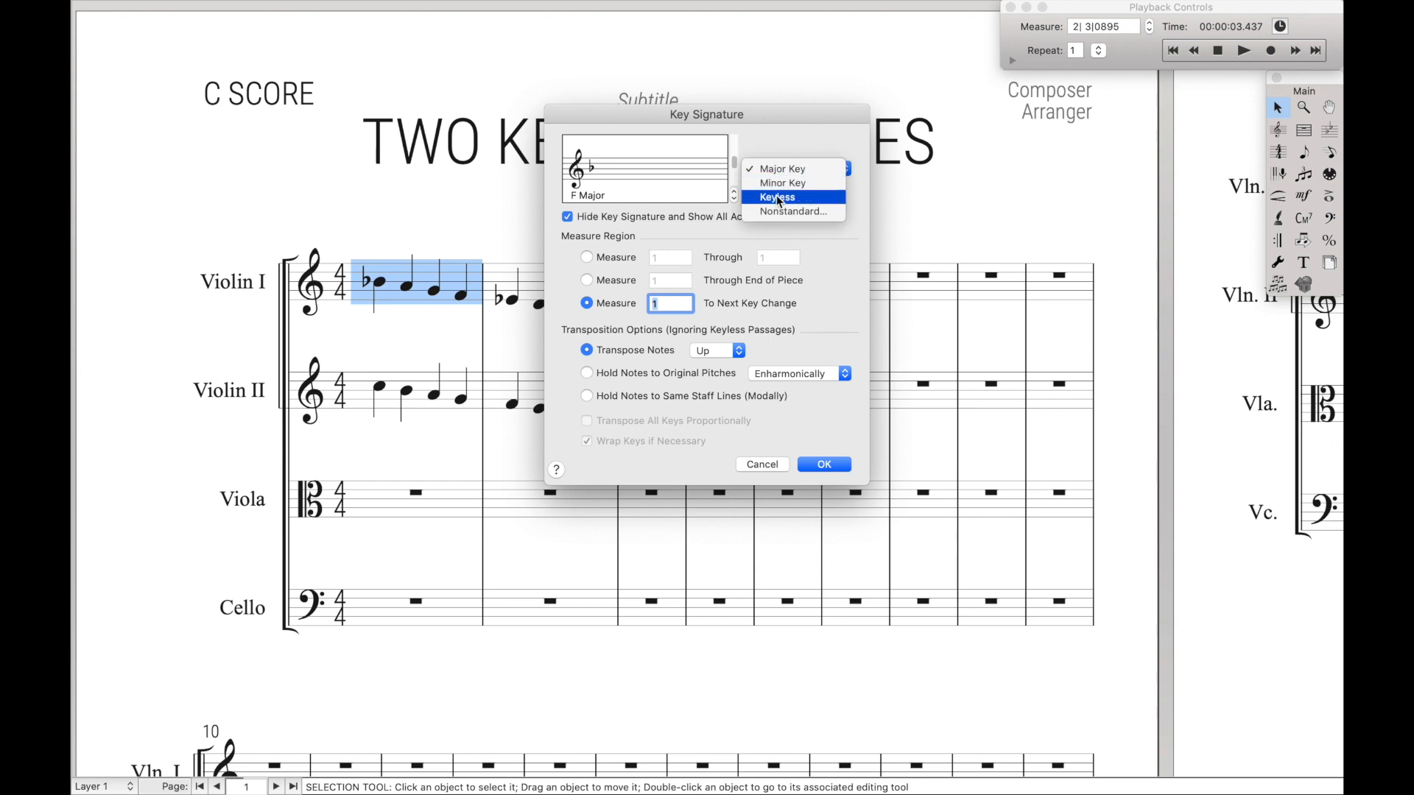
left_click(777, 197)
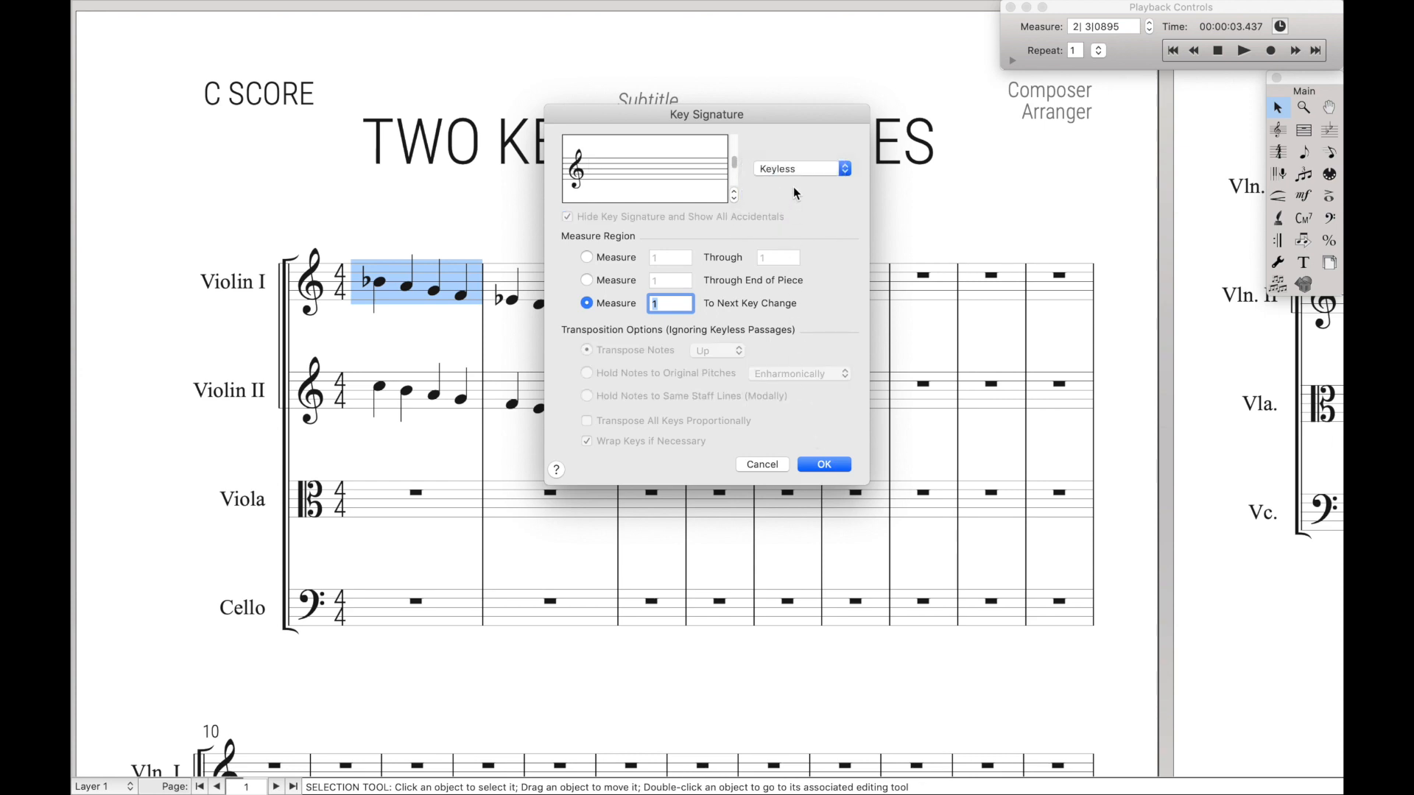
left_click(841, 168)
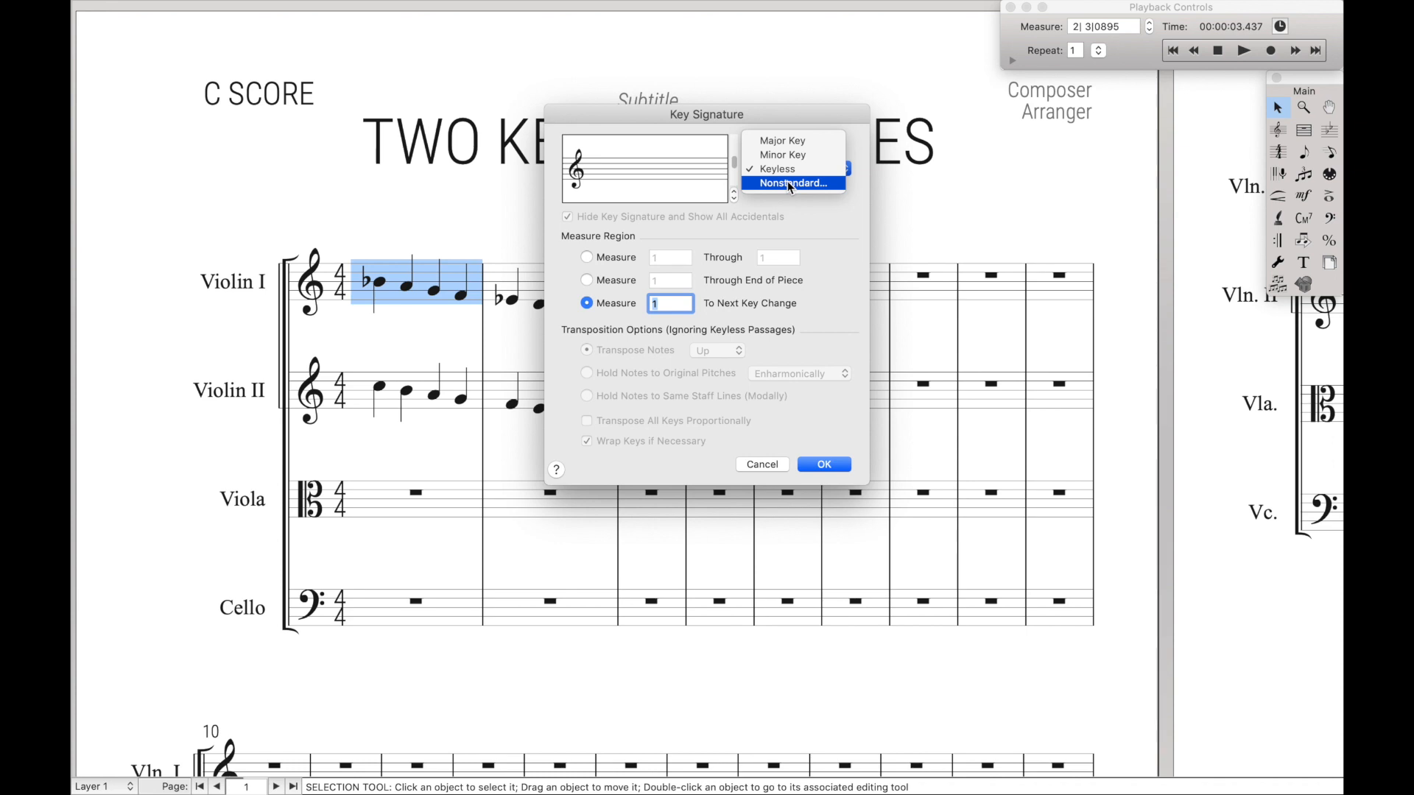
left_click(822, 463)
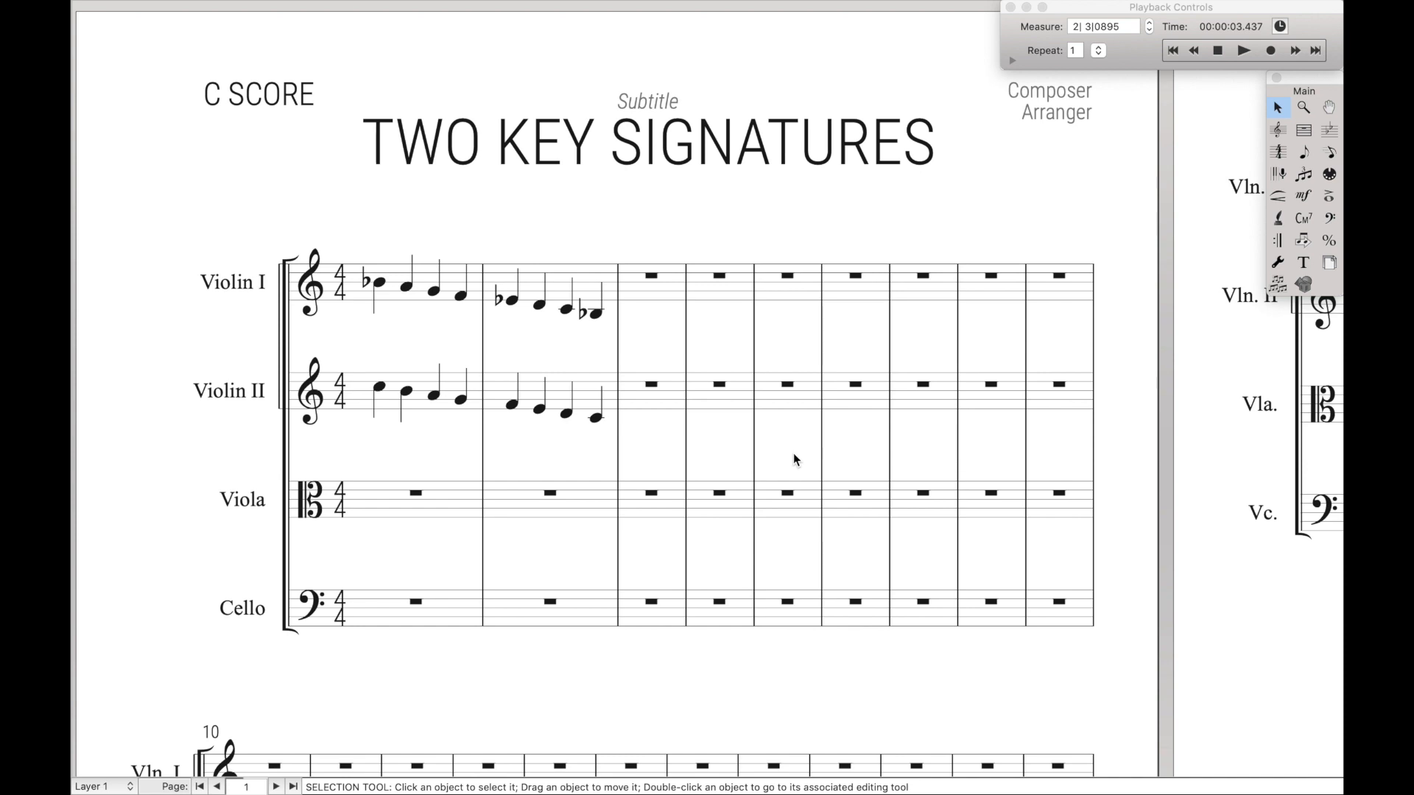